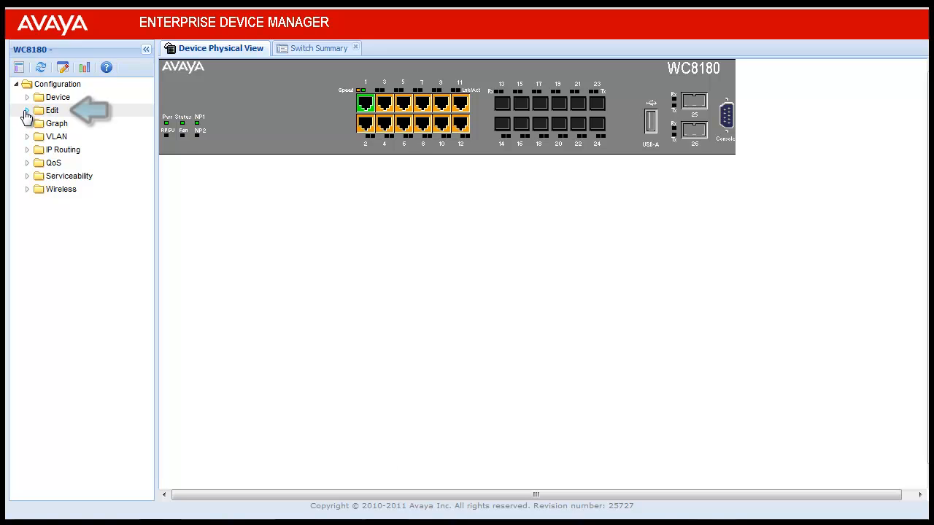
Step: Expand the Edit branch and its Security folder in the Configuration tree
{"action": "left_click", "coordinate": [27, 110]}
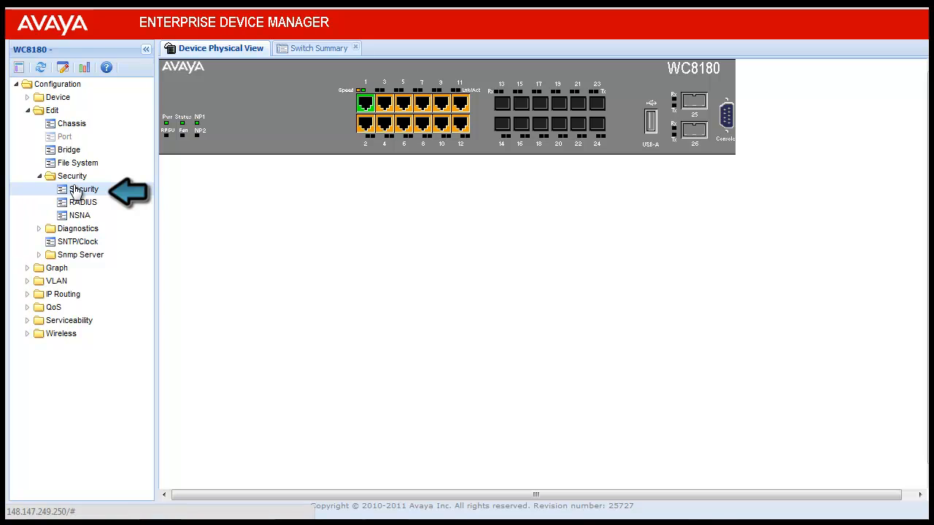
Step: Open the Security page under Edit > Security for the WC8180 switch
{"action": "left_click", "coordinate": [82, 189]}
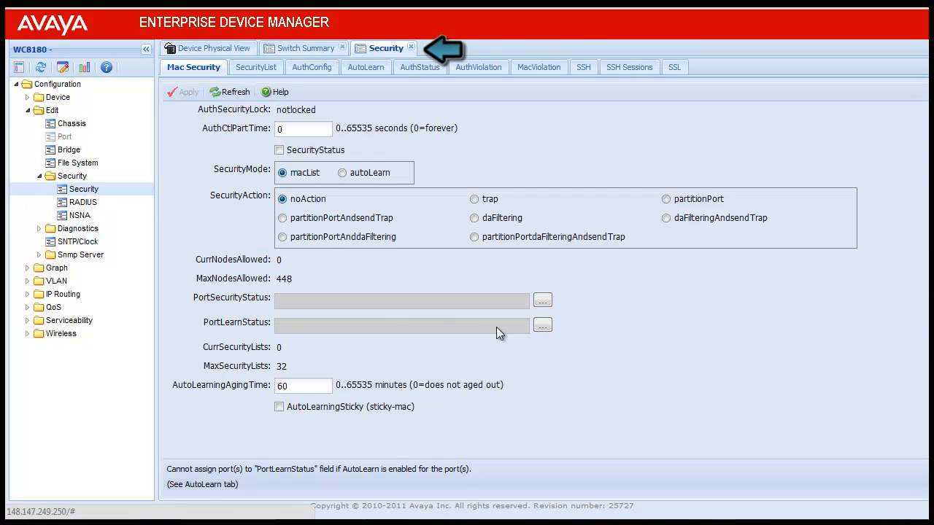
{"action": "mouse_move", "coordinate": [737, 380]}
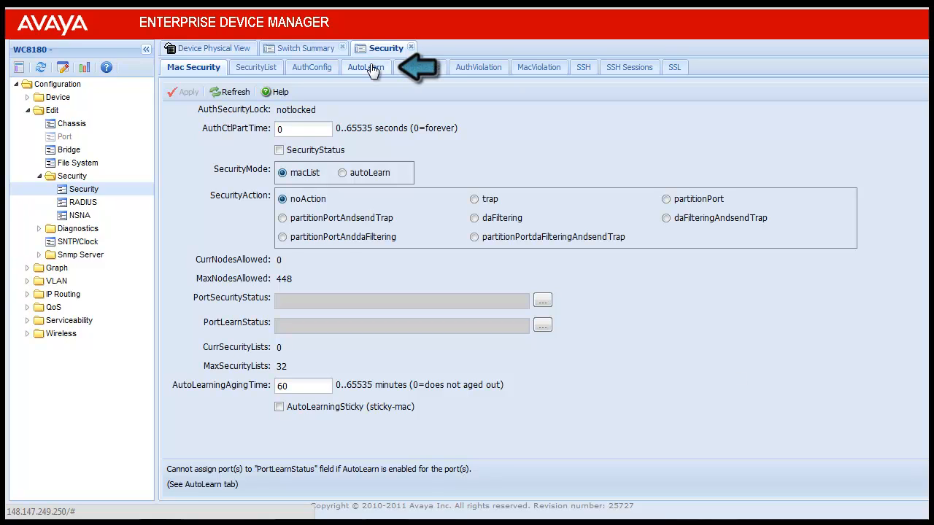
Step: Show the AutoLearn tab listing all 26 ports' Enabled and MaxMacs values
{"action": "left_click", "coordinate": [360, 67]}
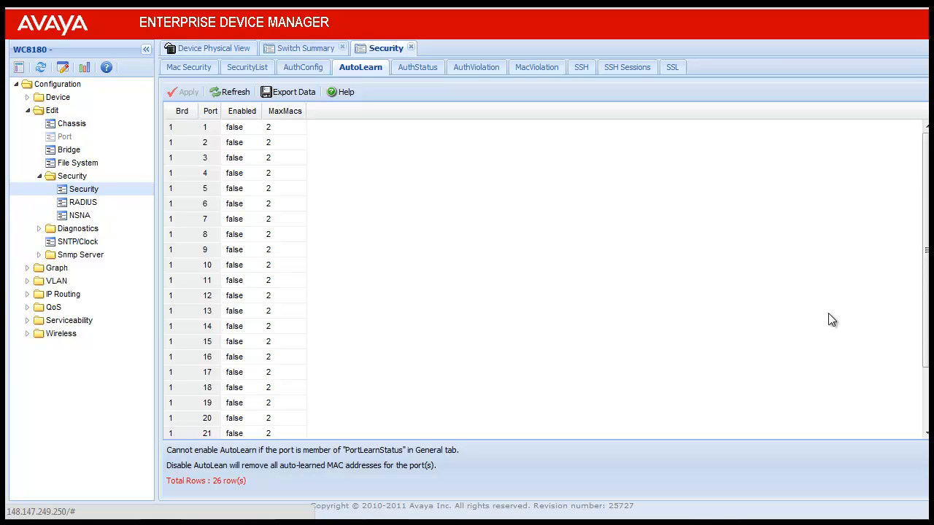
{"action": "mouse_move", "coordinate": [185, 392]}
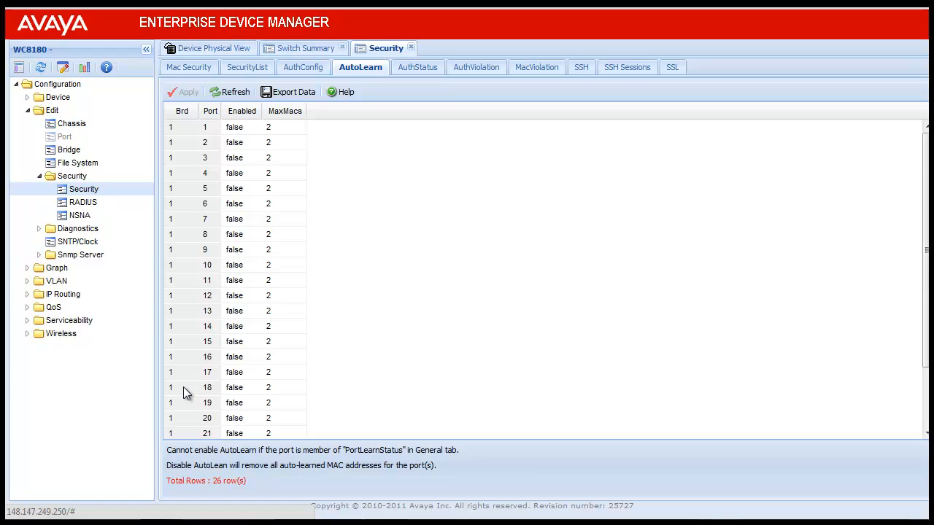
Step: Set port 18's AutoLearn Enabled value to true
{"action": "left_click", "coordinate": [248, 387]}
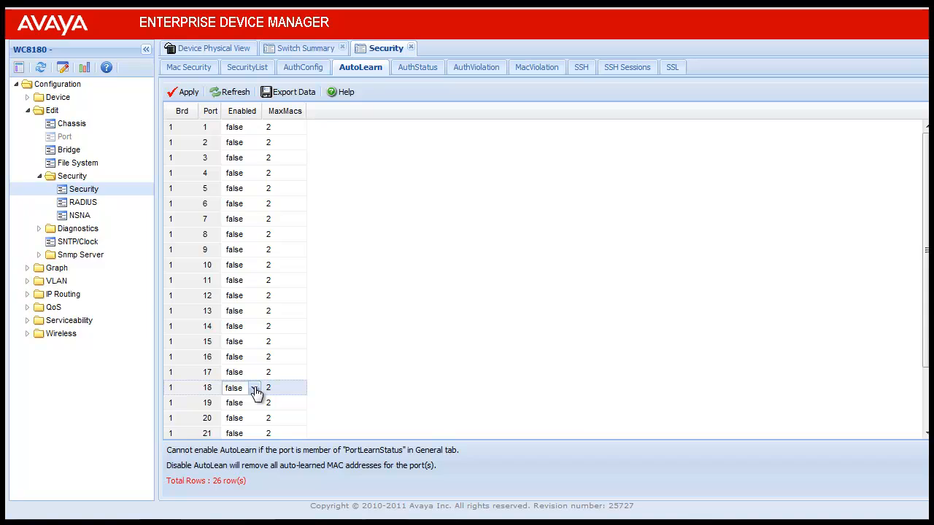
{"action": "left_click", "coordinate": [257, 388]}
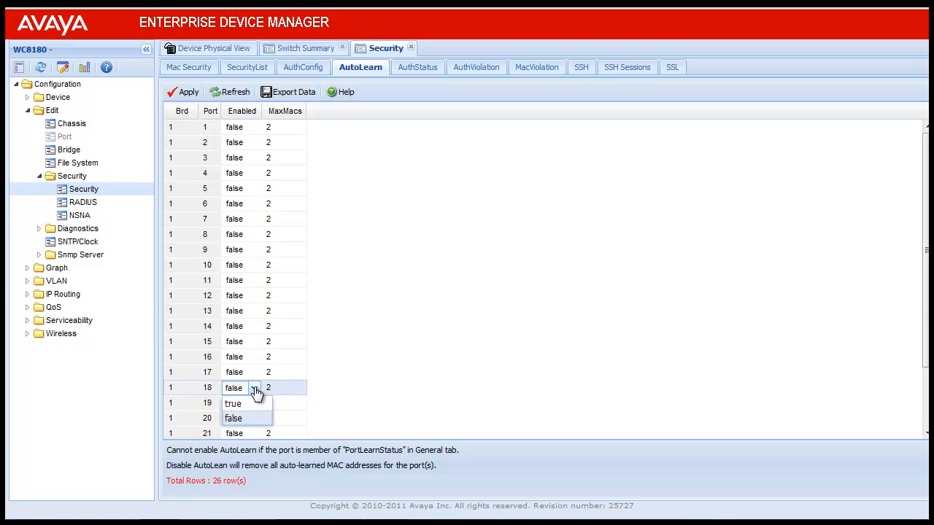
{"action": "left_click", "coordinate": [232, 404]}
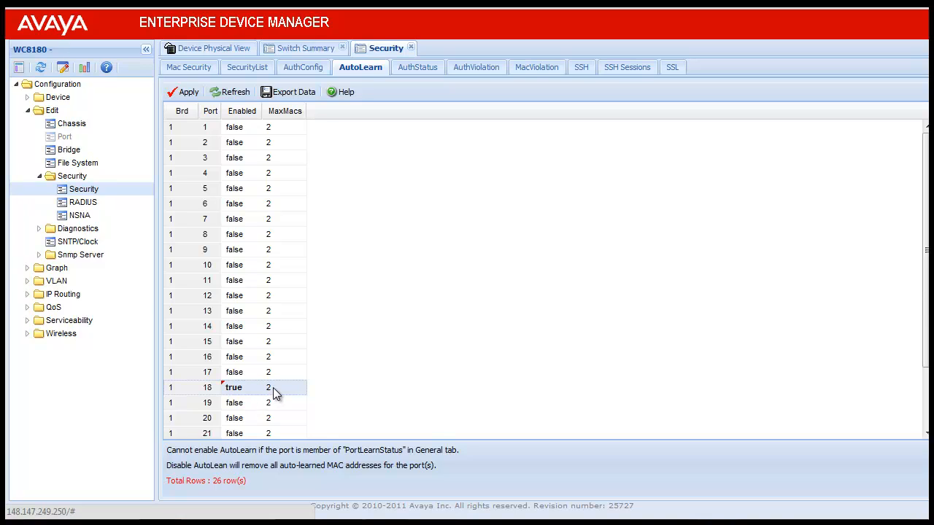
{"action": "mouse_move", "coordinate": [353, 393]}
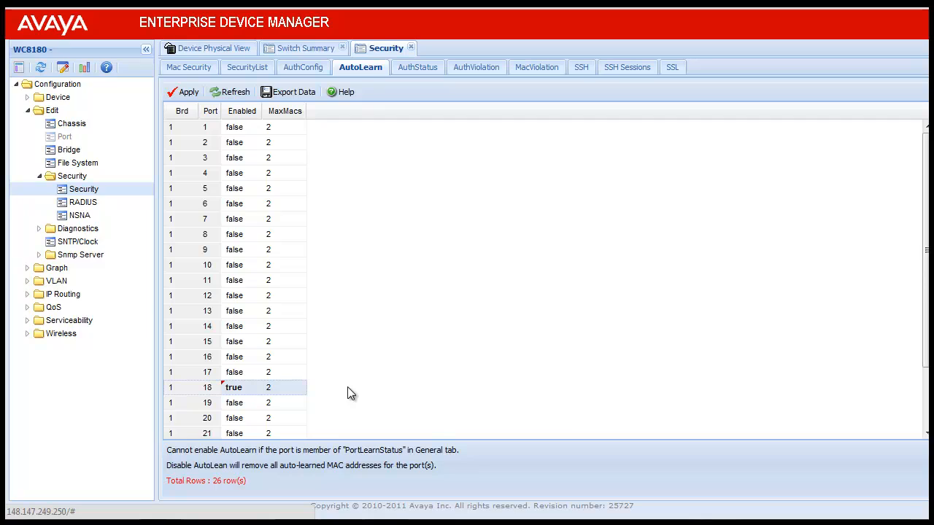
{"action": "mouse_move", "coordinate": [346, 366]}
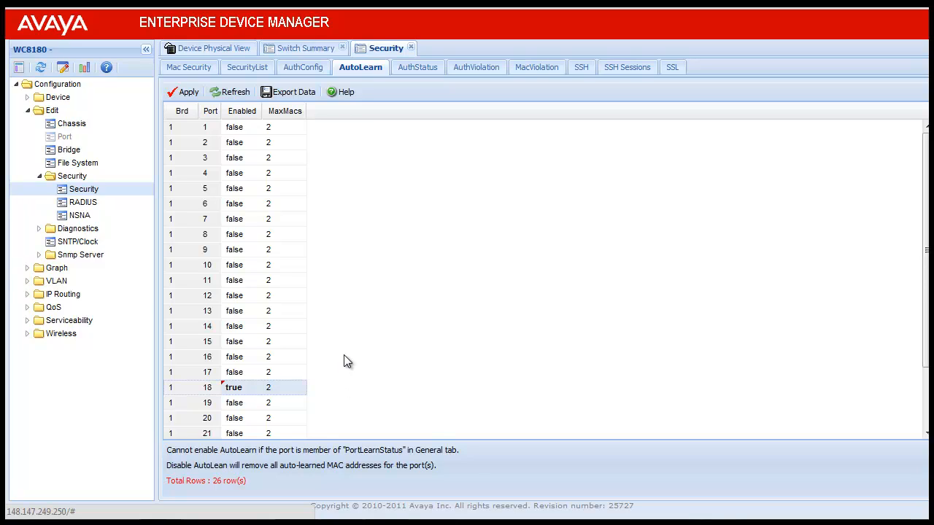
{"action": "mouse_move", "coordinate": [347, 356]}
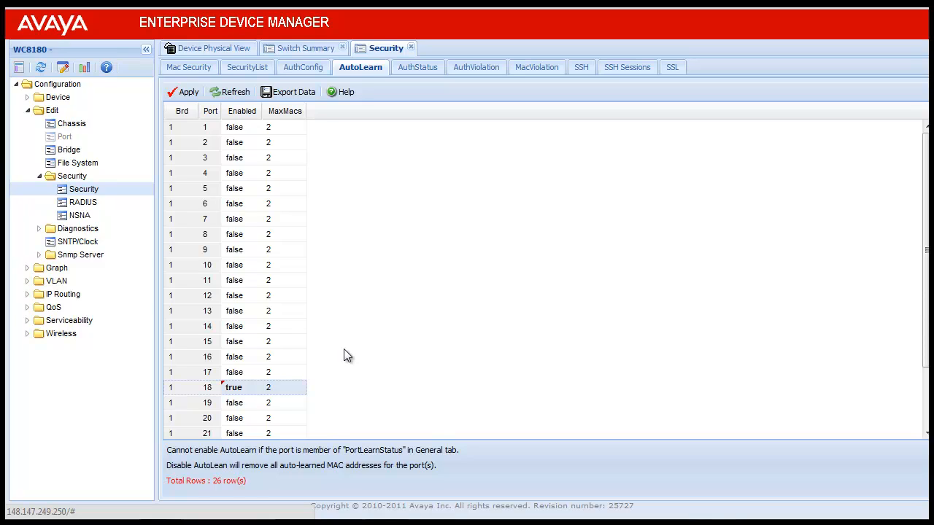
{"action": "mouse_move", "coordinate": [346, 344]}
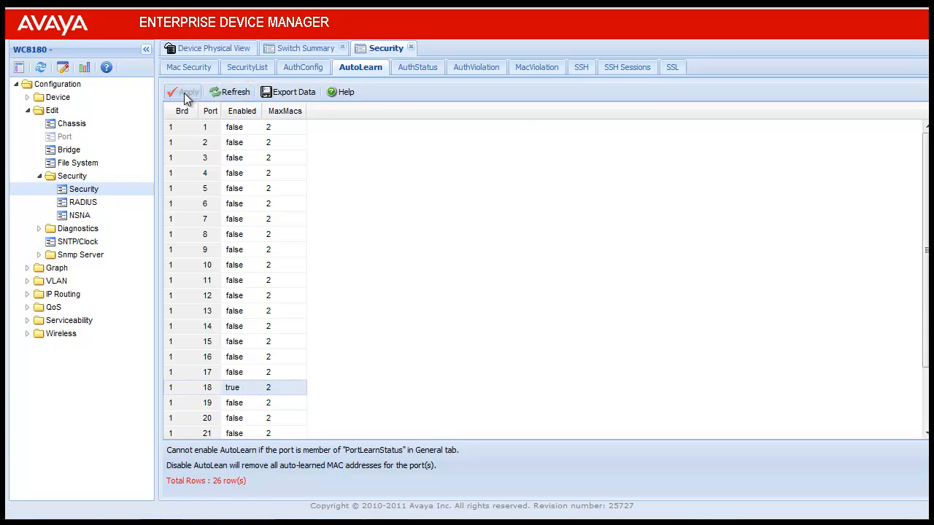
Step: Apply port 18's enabled AutoLearn change to the controller
{"action": "left_click", "coordinate": [187, 92]}
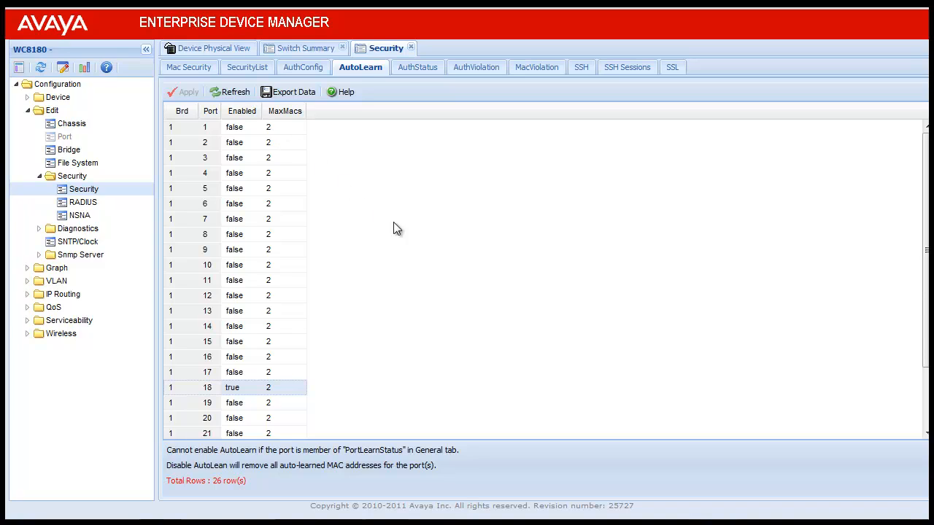
{"action": "mouse_move", "coordinate": [517, 305]}
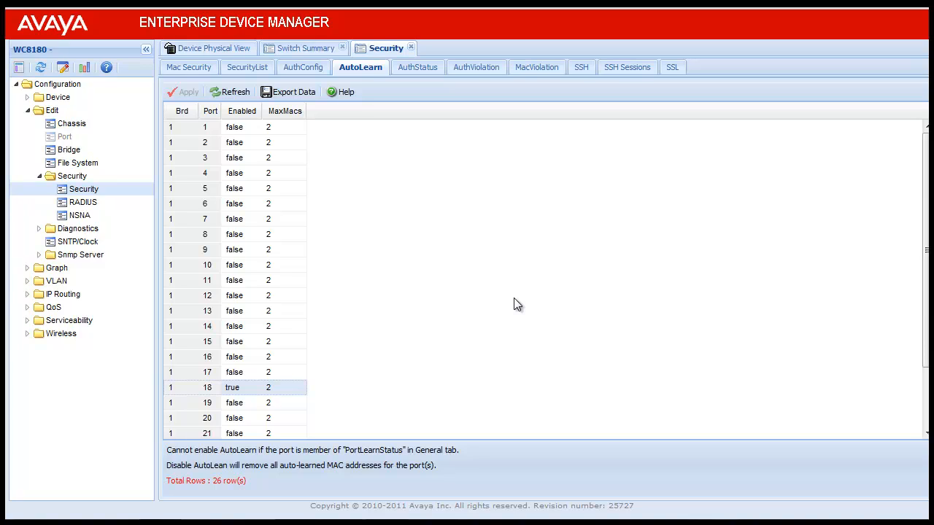
Step: Change port 18's MaxMacs value to 25 and apply it
{"action": "double_click", "coordinate": [284, 388]}
{"action": "type", "text": "5"}
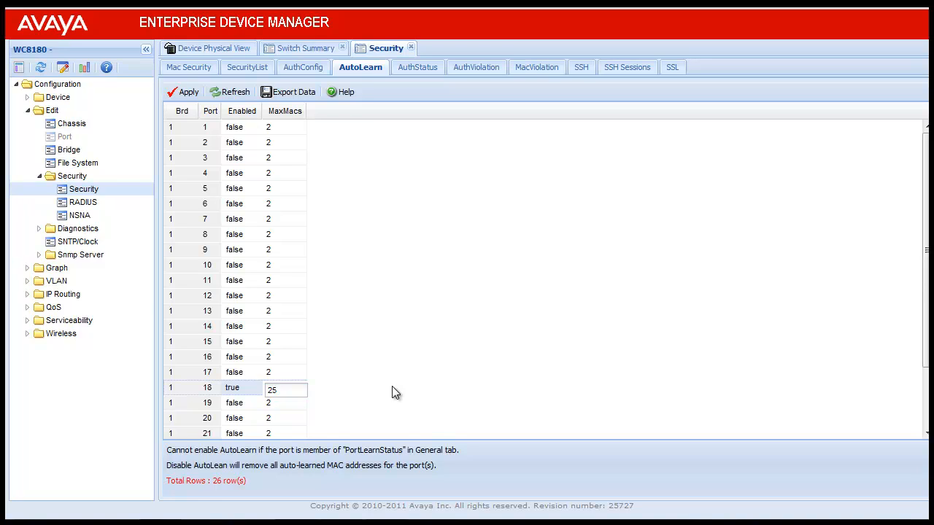
{"action": "mouse_move", "coordinate": [255, 110]}
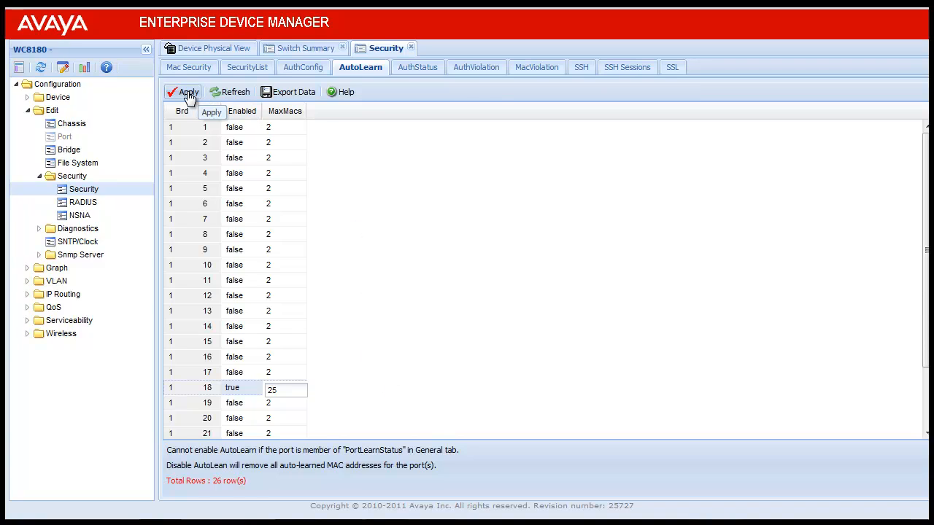
{"action": "left_click", "coordinate": [189, 92]}
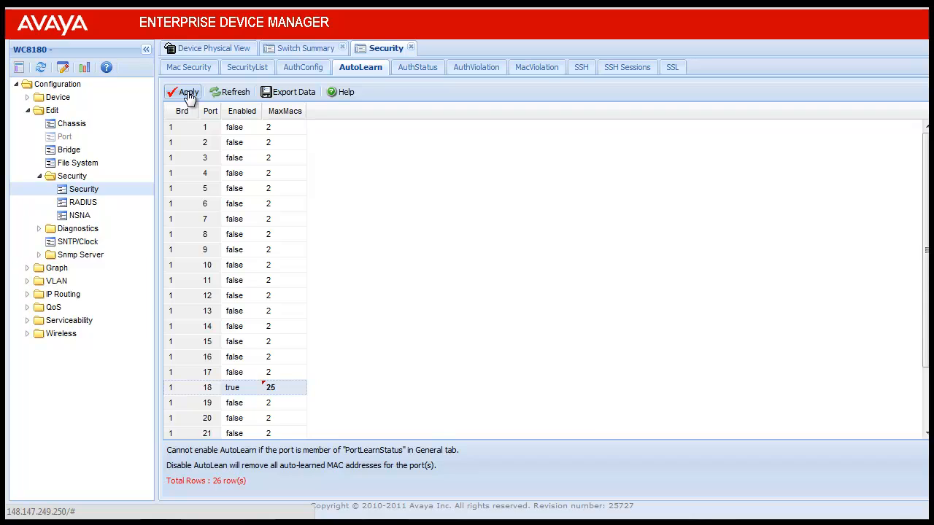